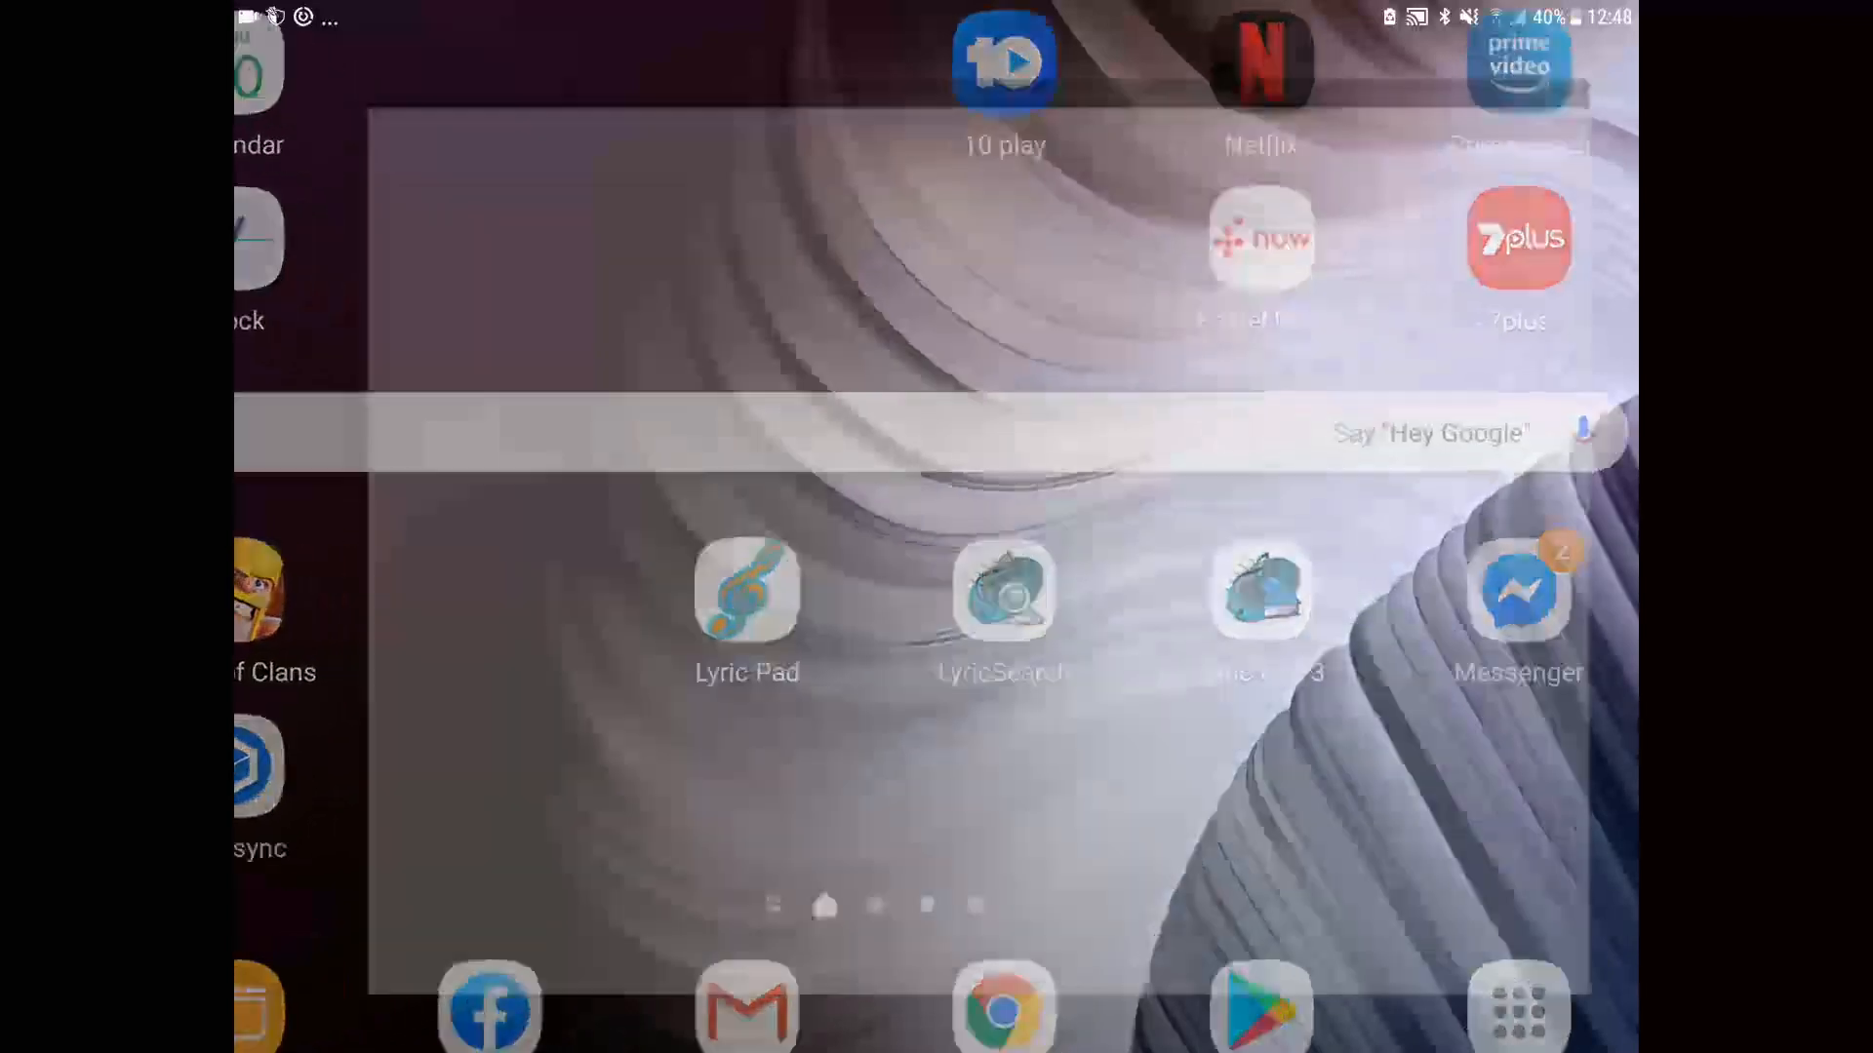
# Launch Lyric Pad and continue past the Welcome screen of User Setup
pyautogui.click(745, 592)
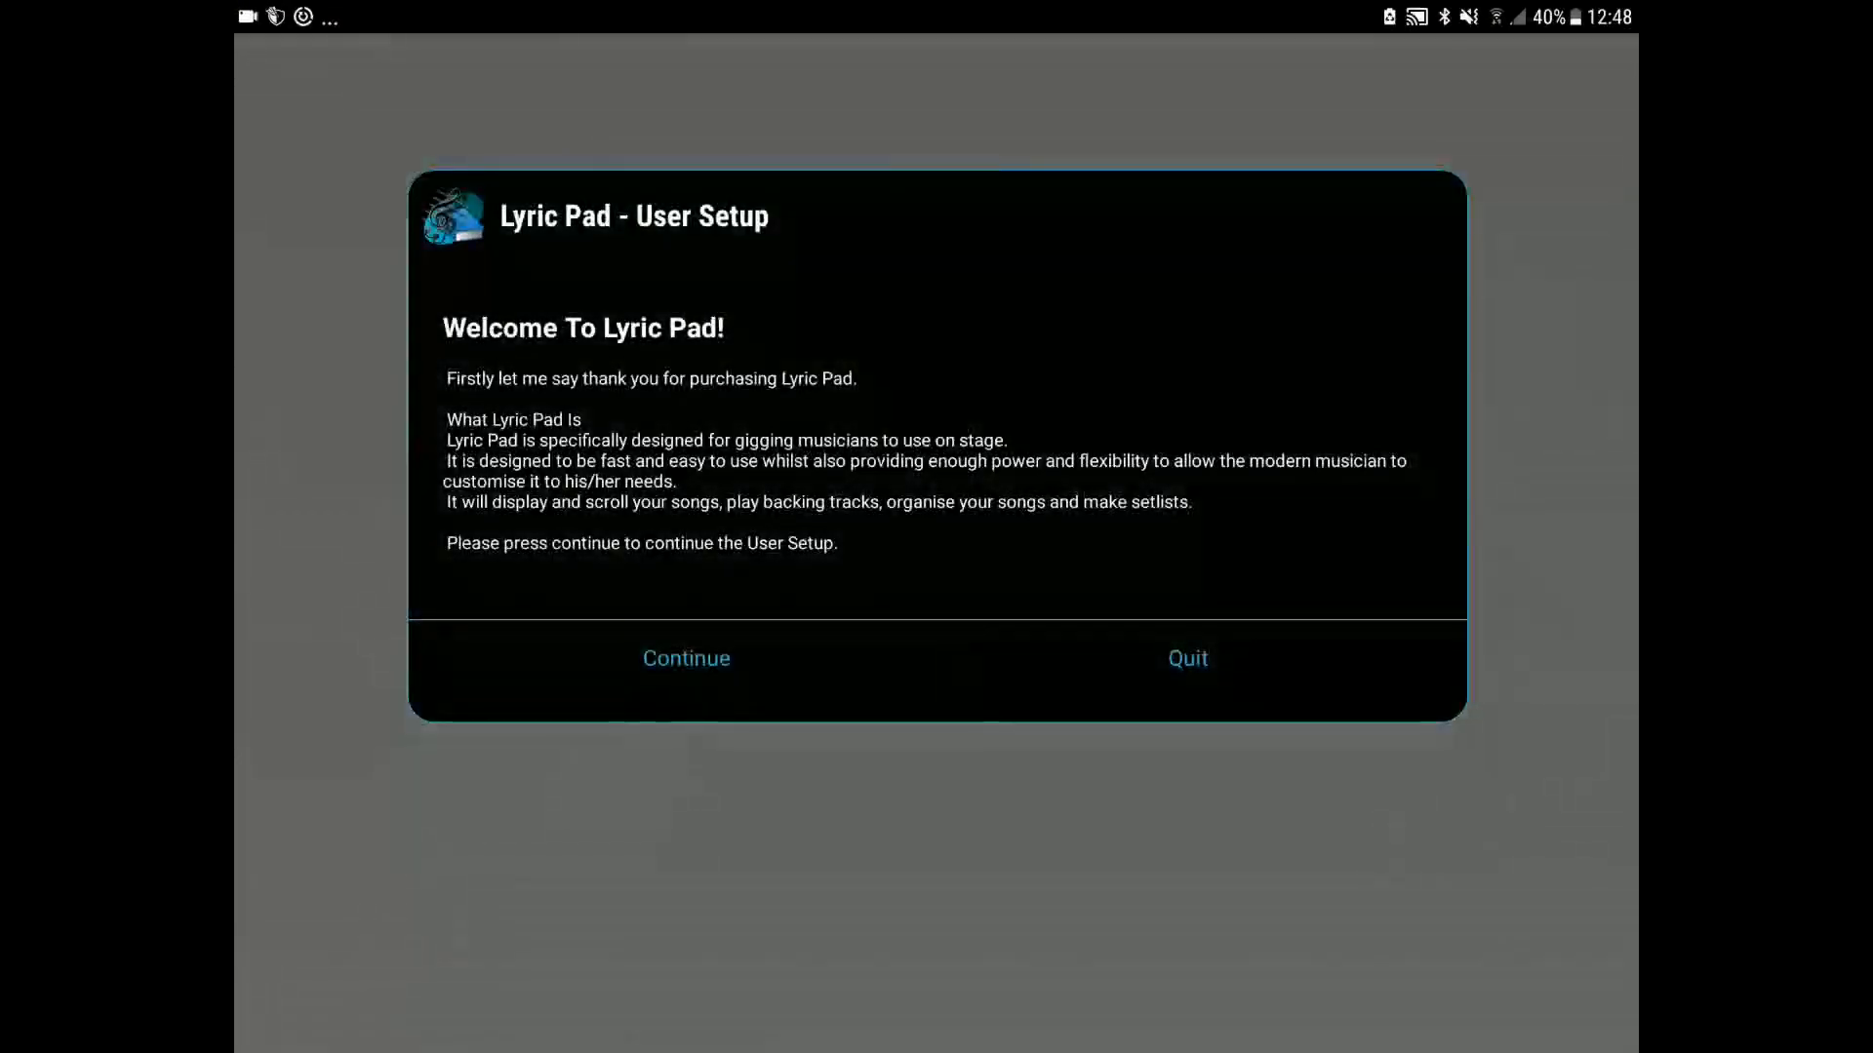
pyautogui.click(684, 657)
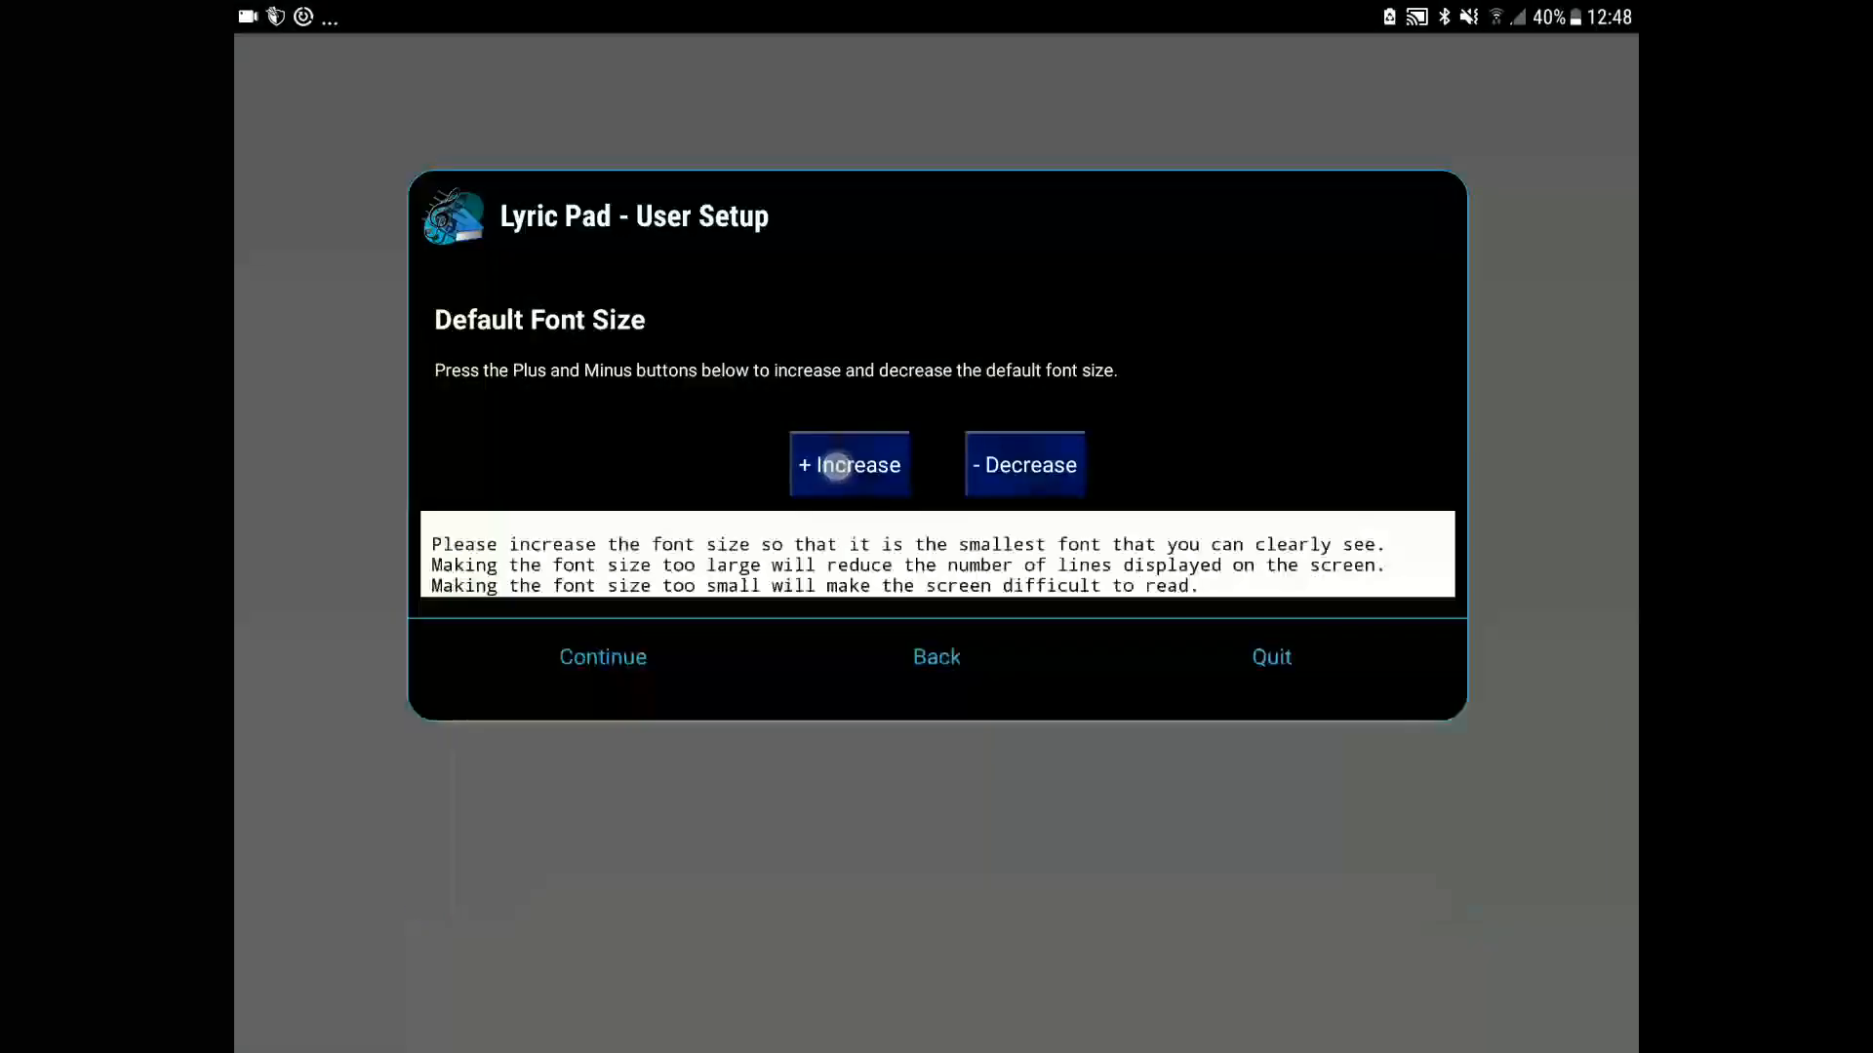
# Increase the default lyric font size two steps and continue to Band Folders
pyautogui.click(849, 465)
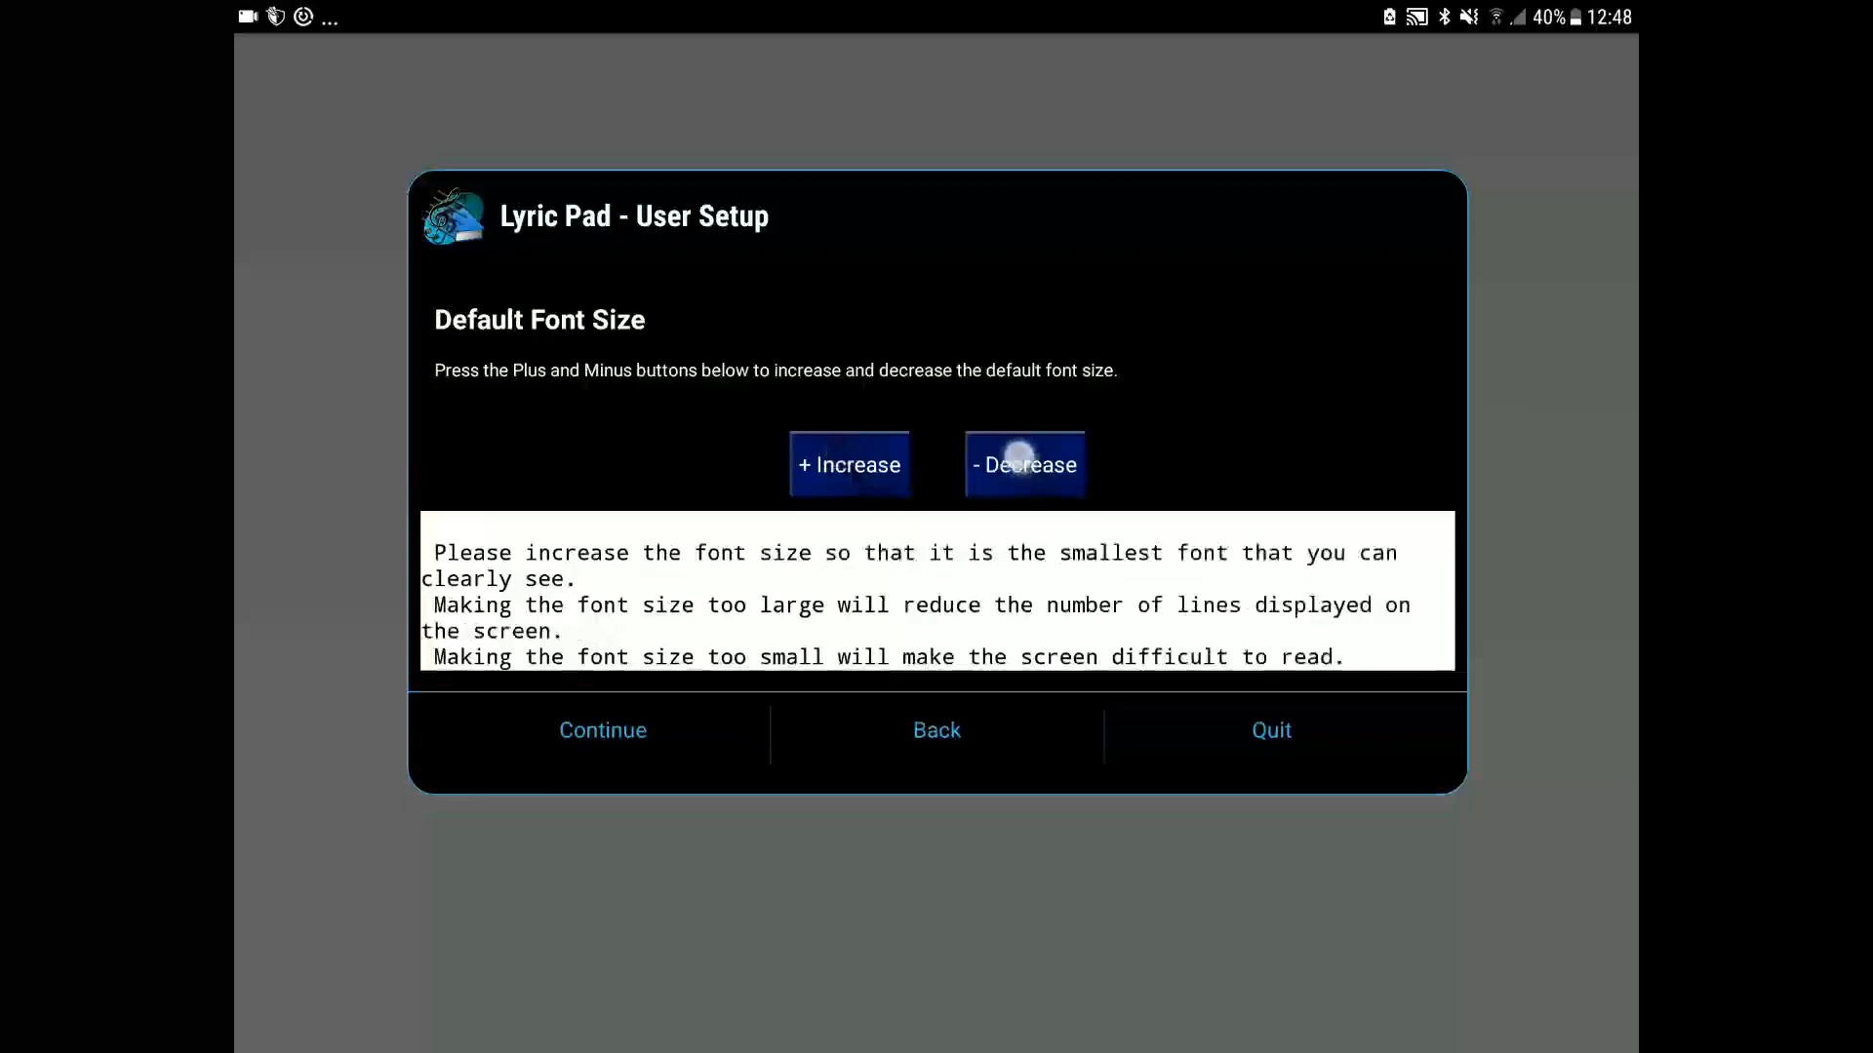
pyautogui.click(848, 465)
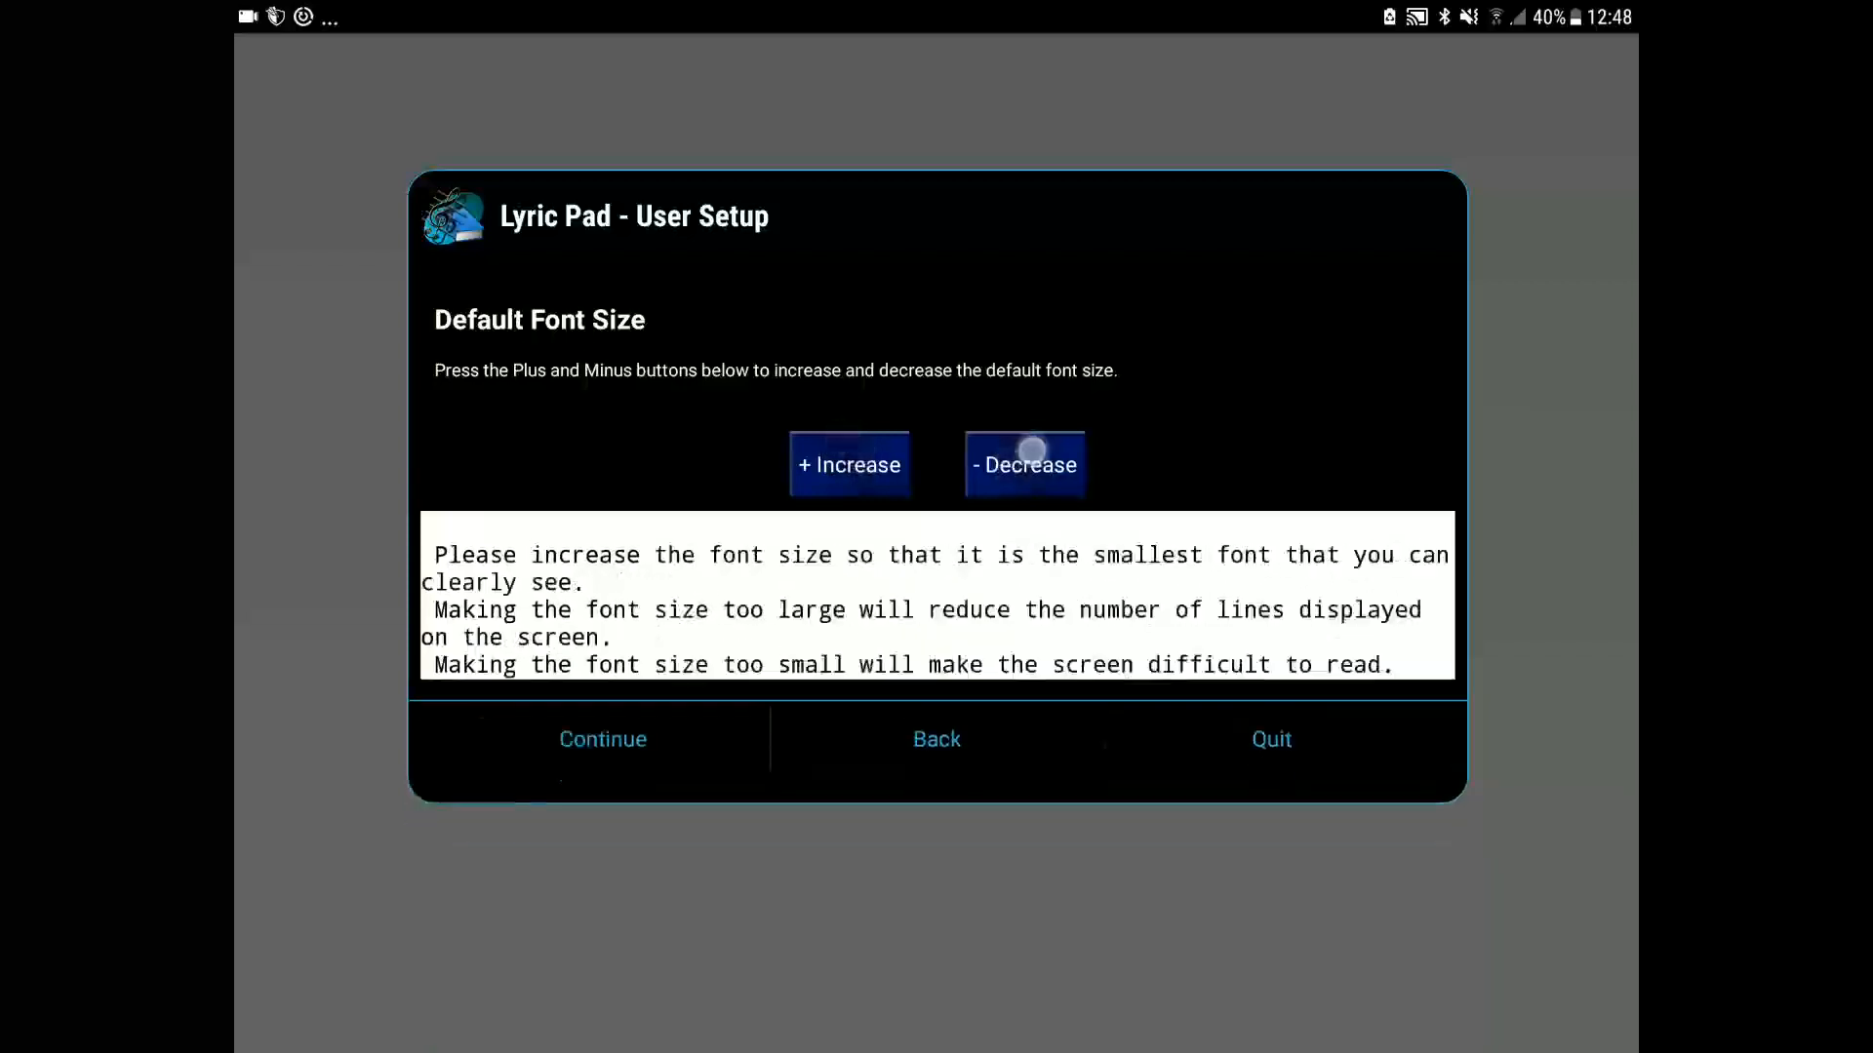
pyautogui.click(602, 737)
pyautogui.write('Rock Band')
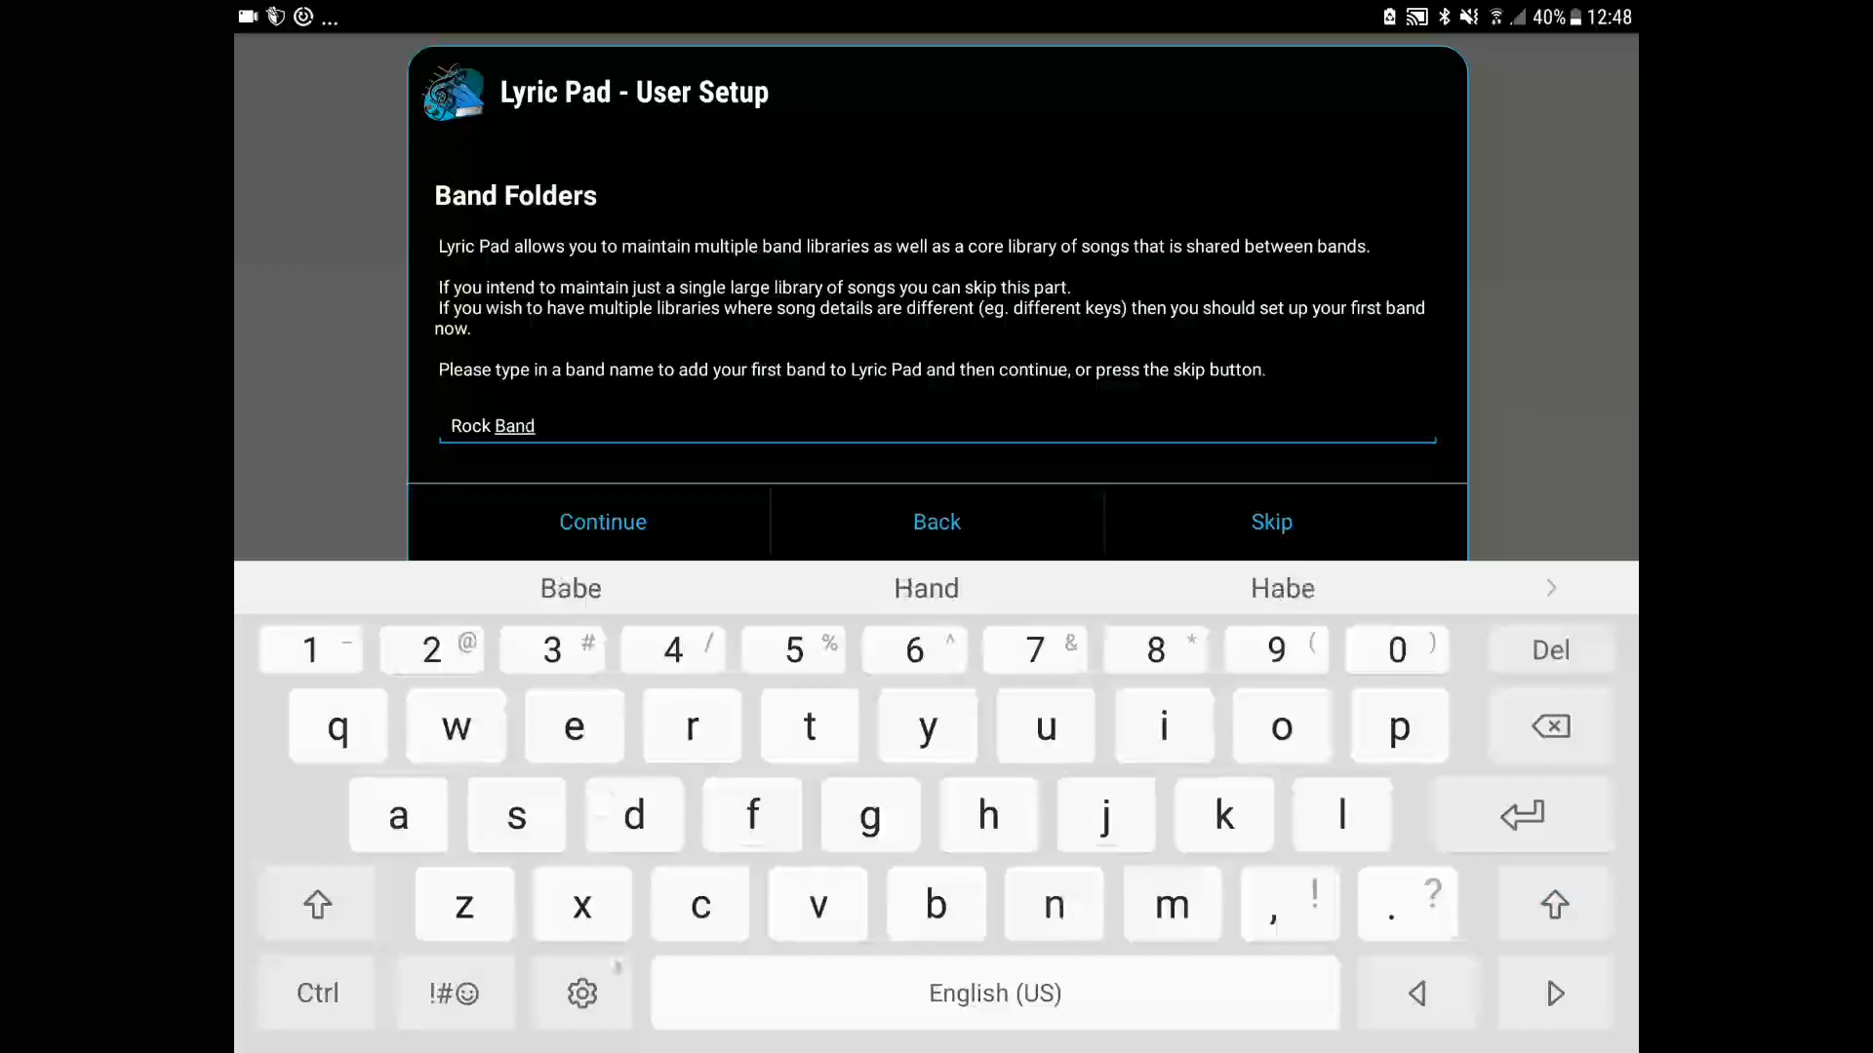
# Confirm 'Rock Band' as the first band library and continue
pyautogui.click(603, 523)
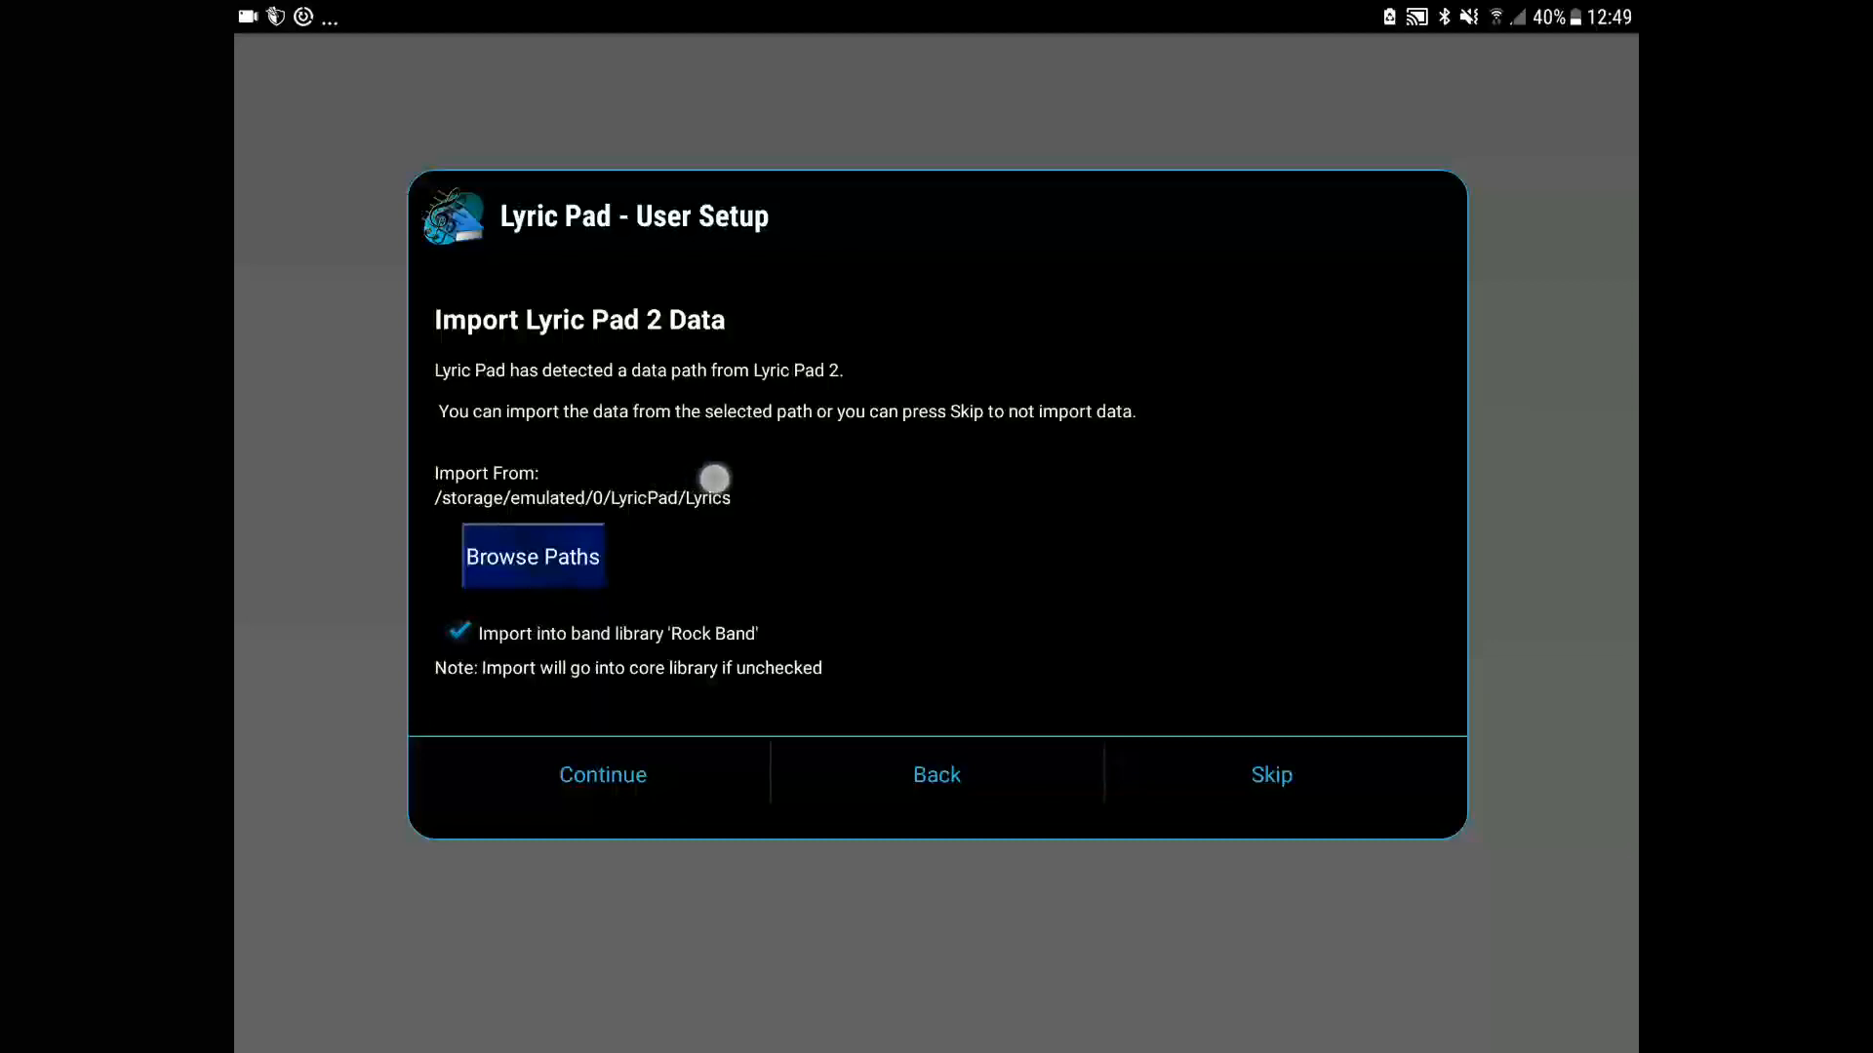
pyautogui.moveTo(769, 472)
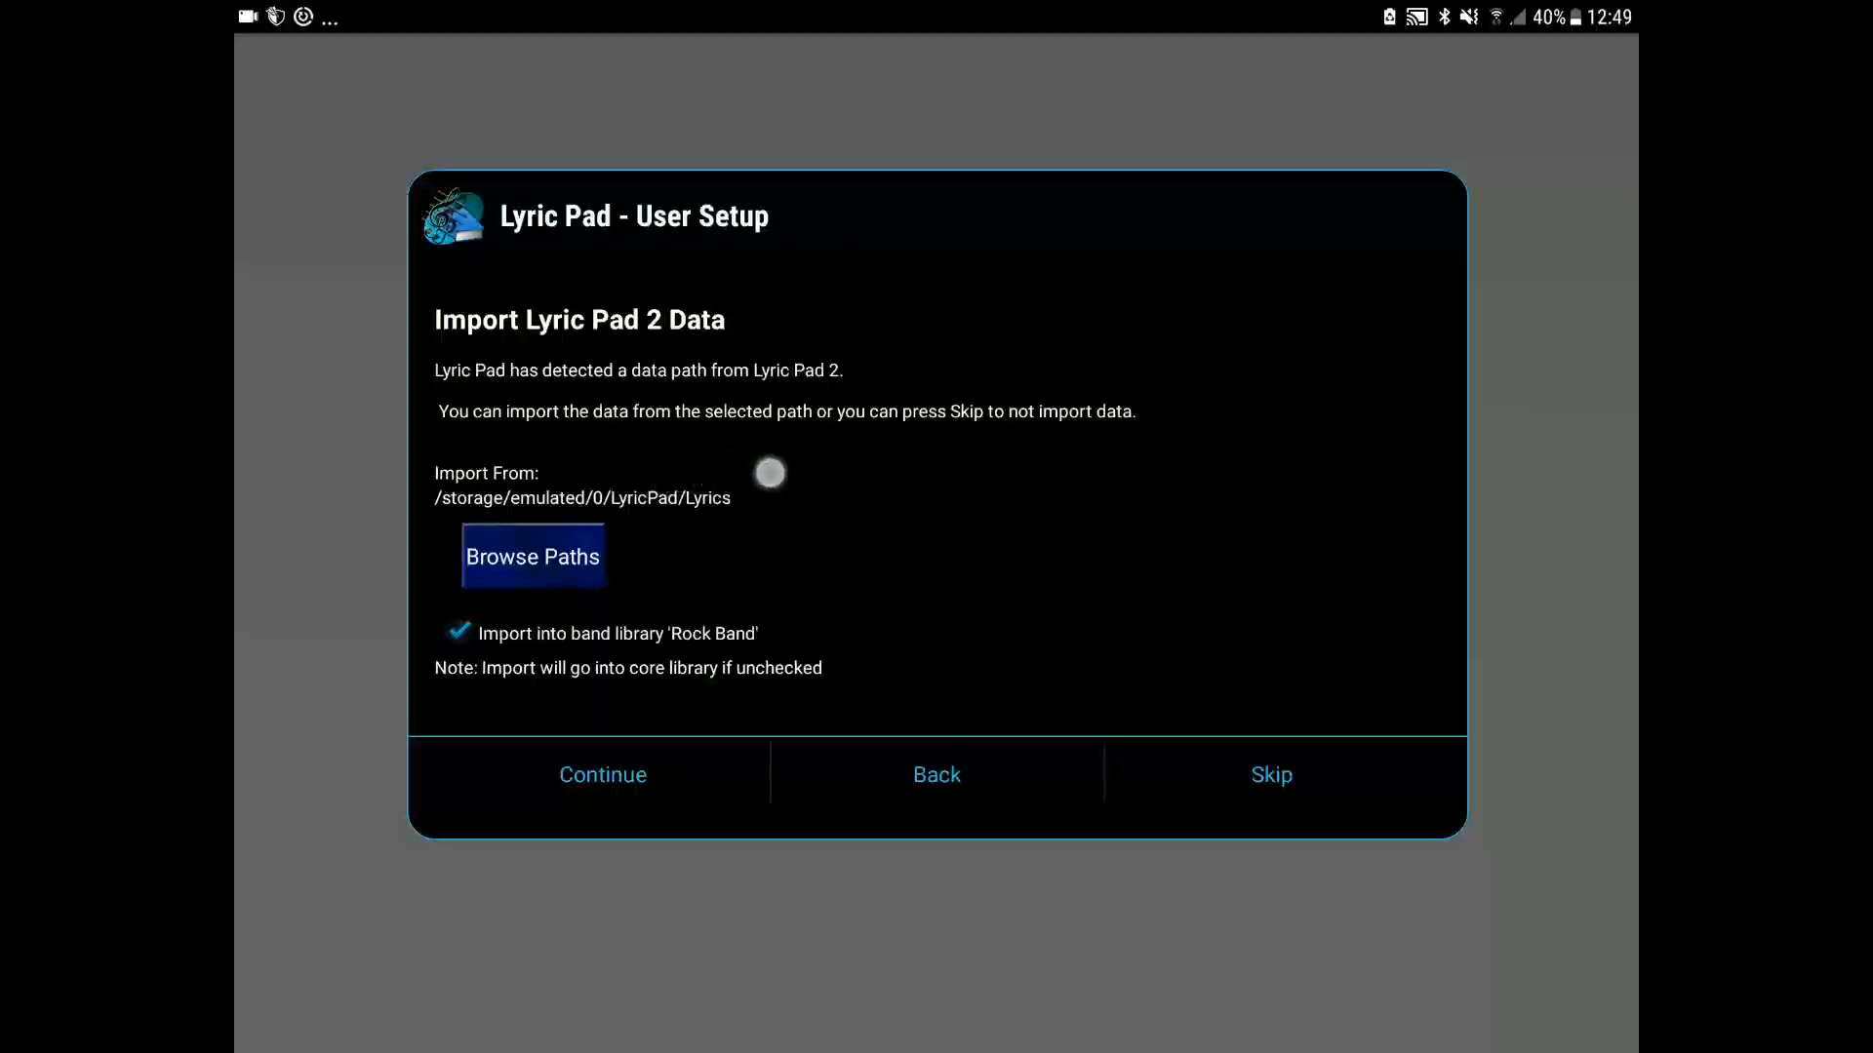
pyautogui.moveTo(811, 474)
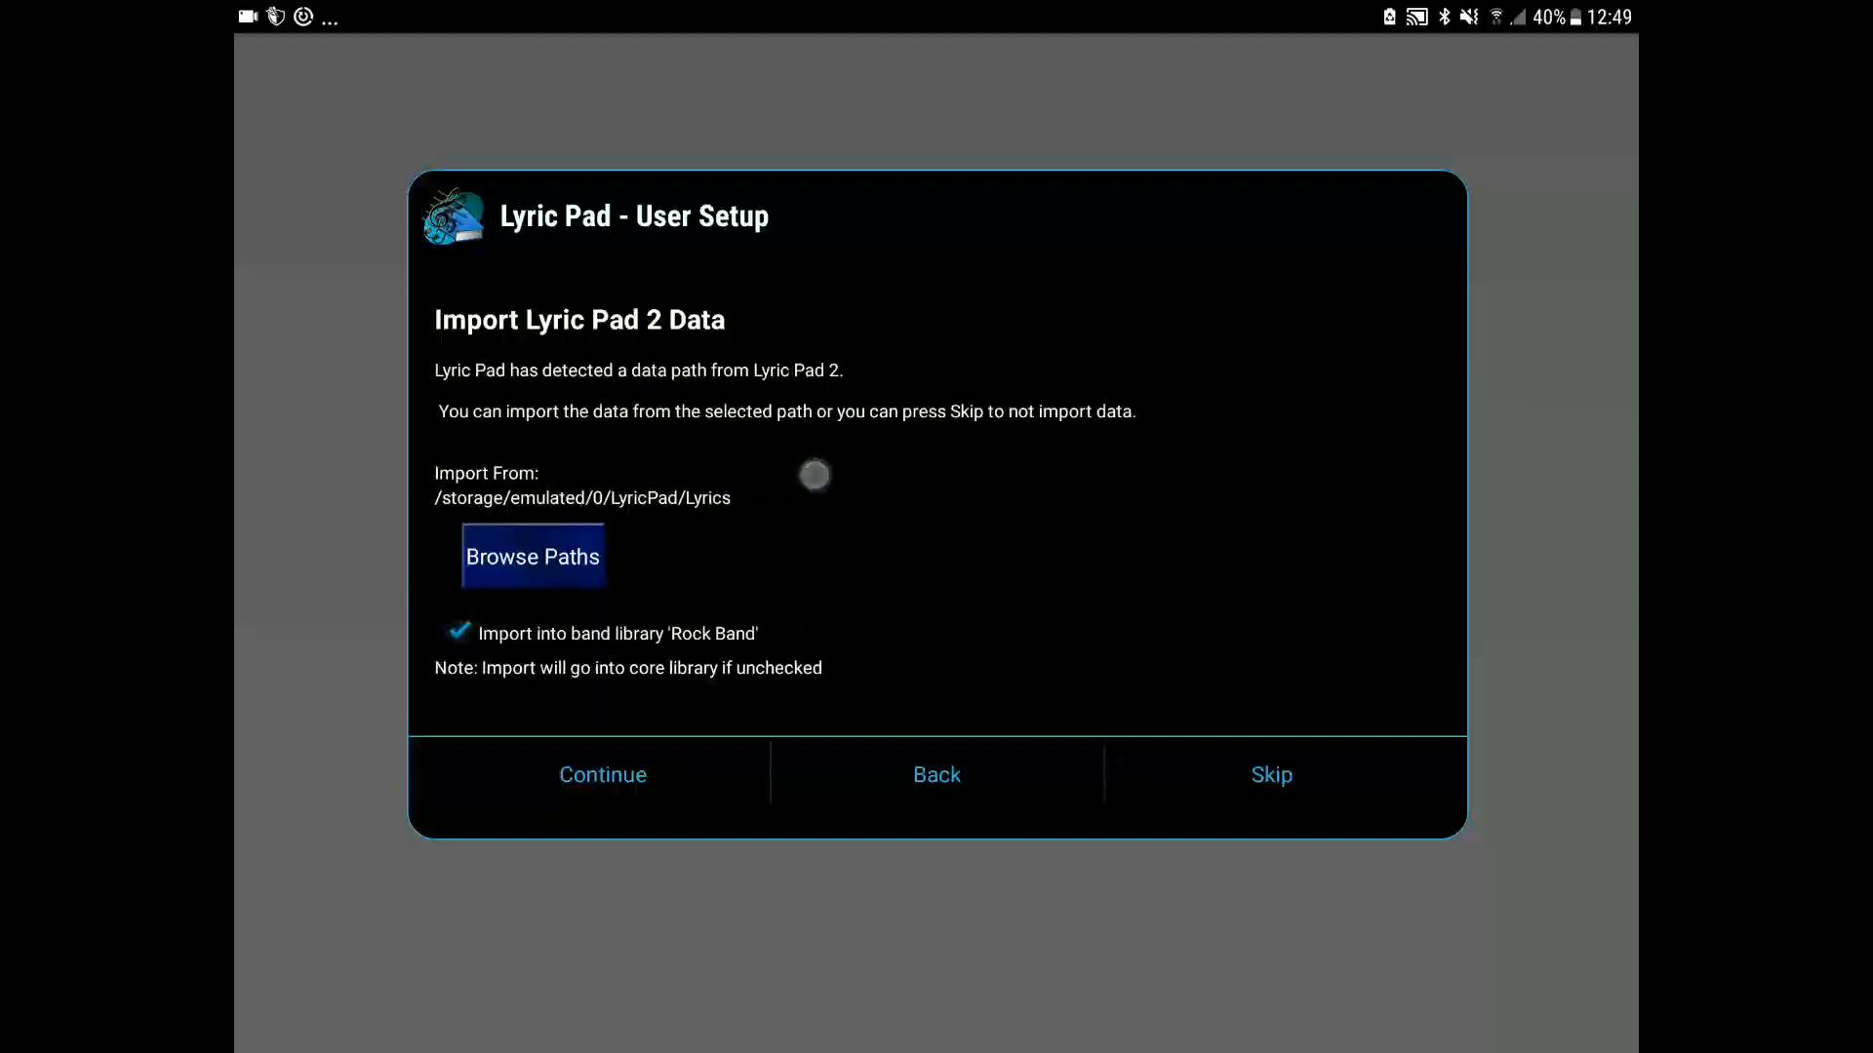
# Import the Lyric Pad 2 songs from the Lyrics folder into the Rock Band library
pyautogui.click(603, 775)
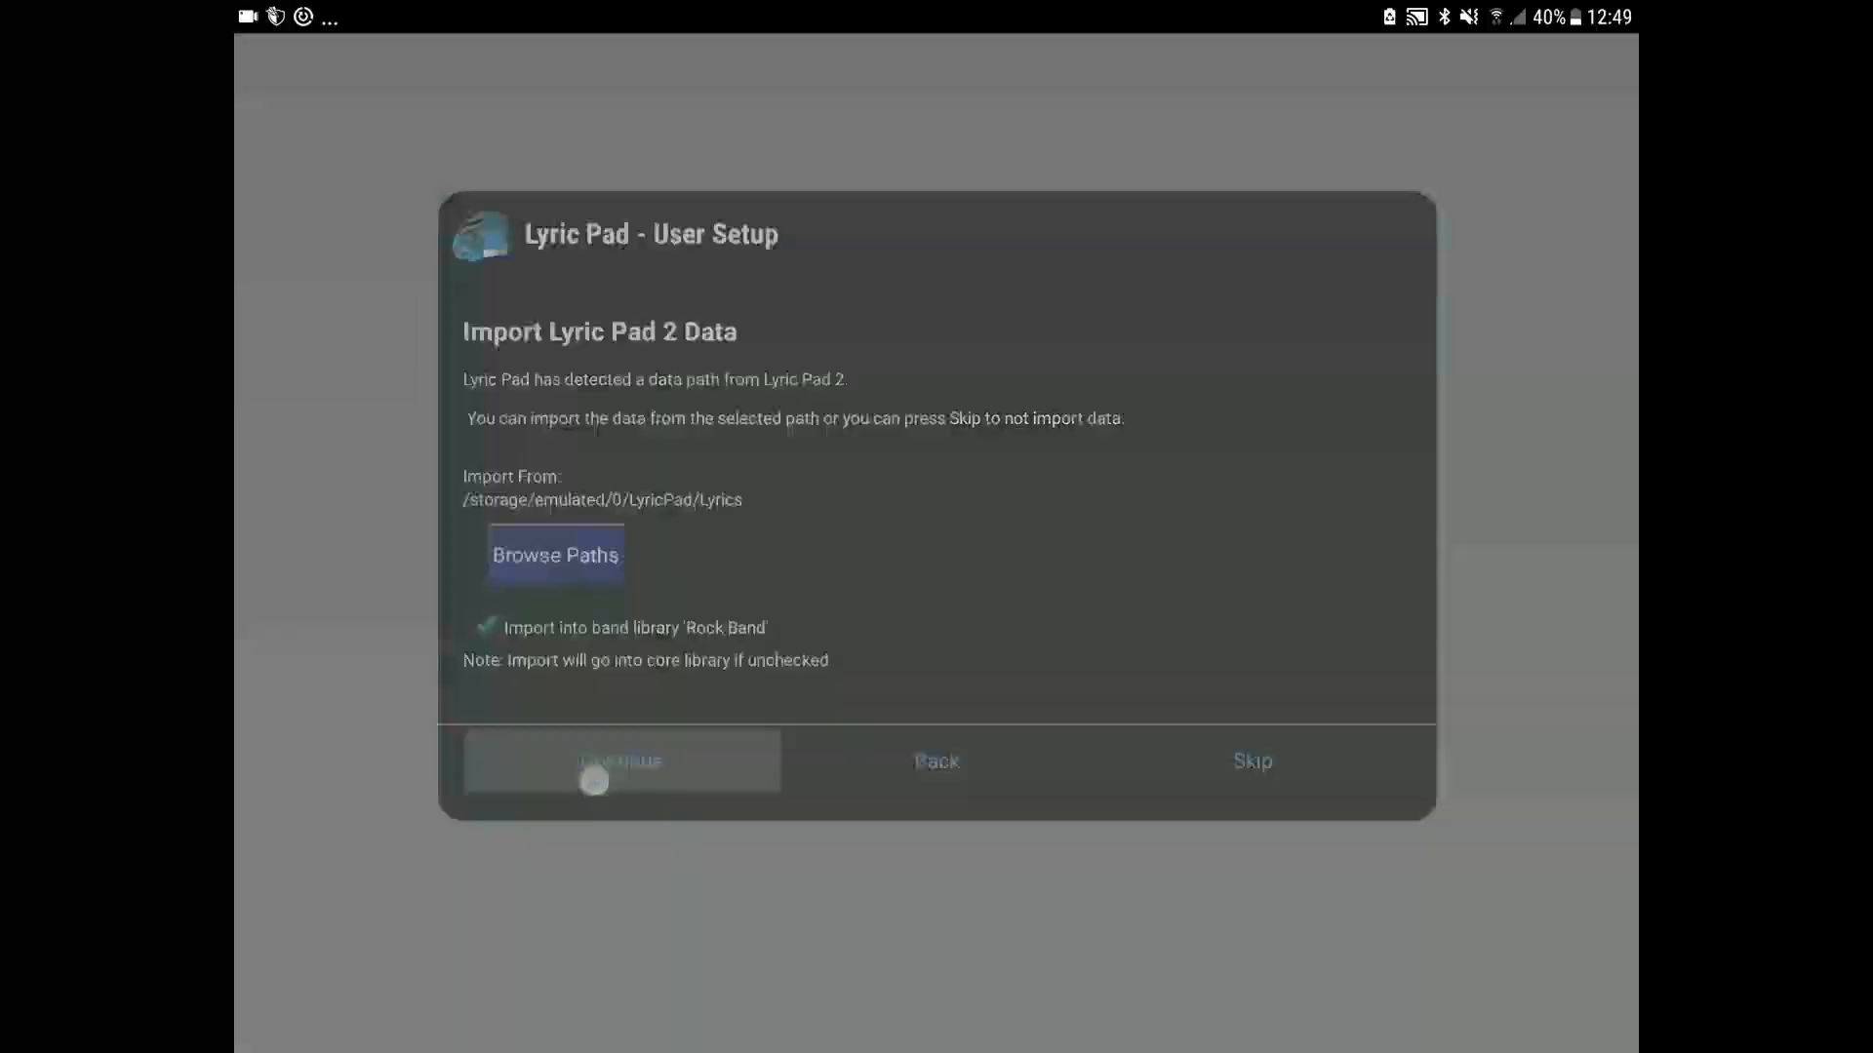
pyautogui.click(620, 761)
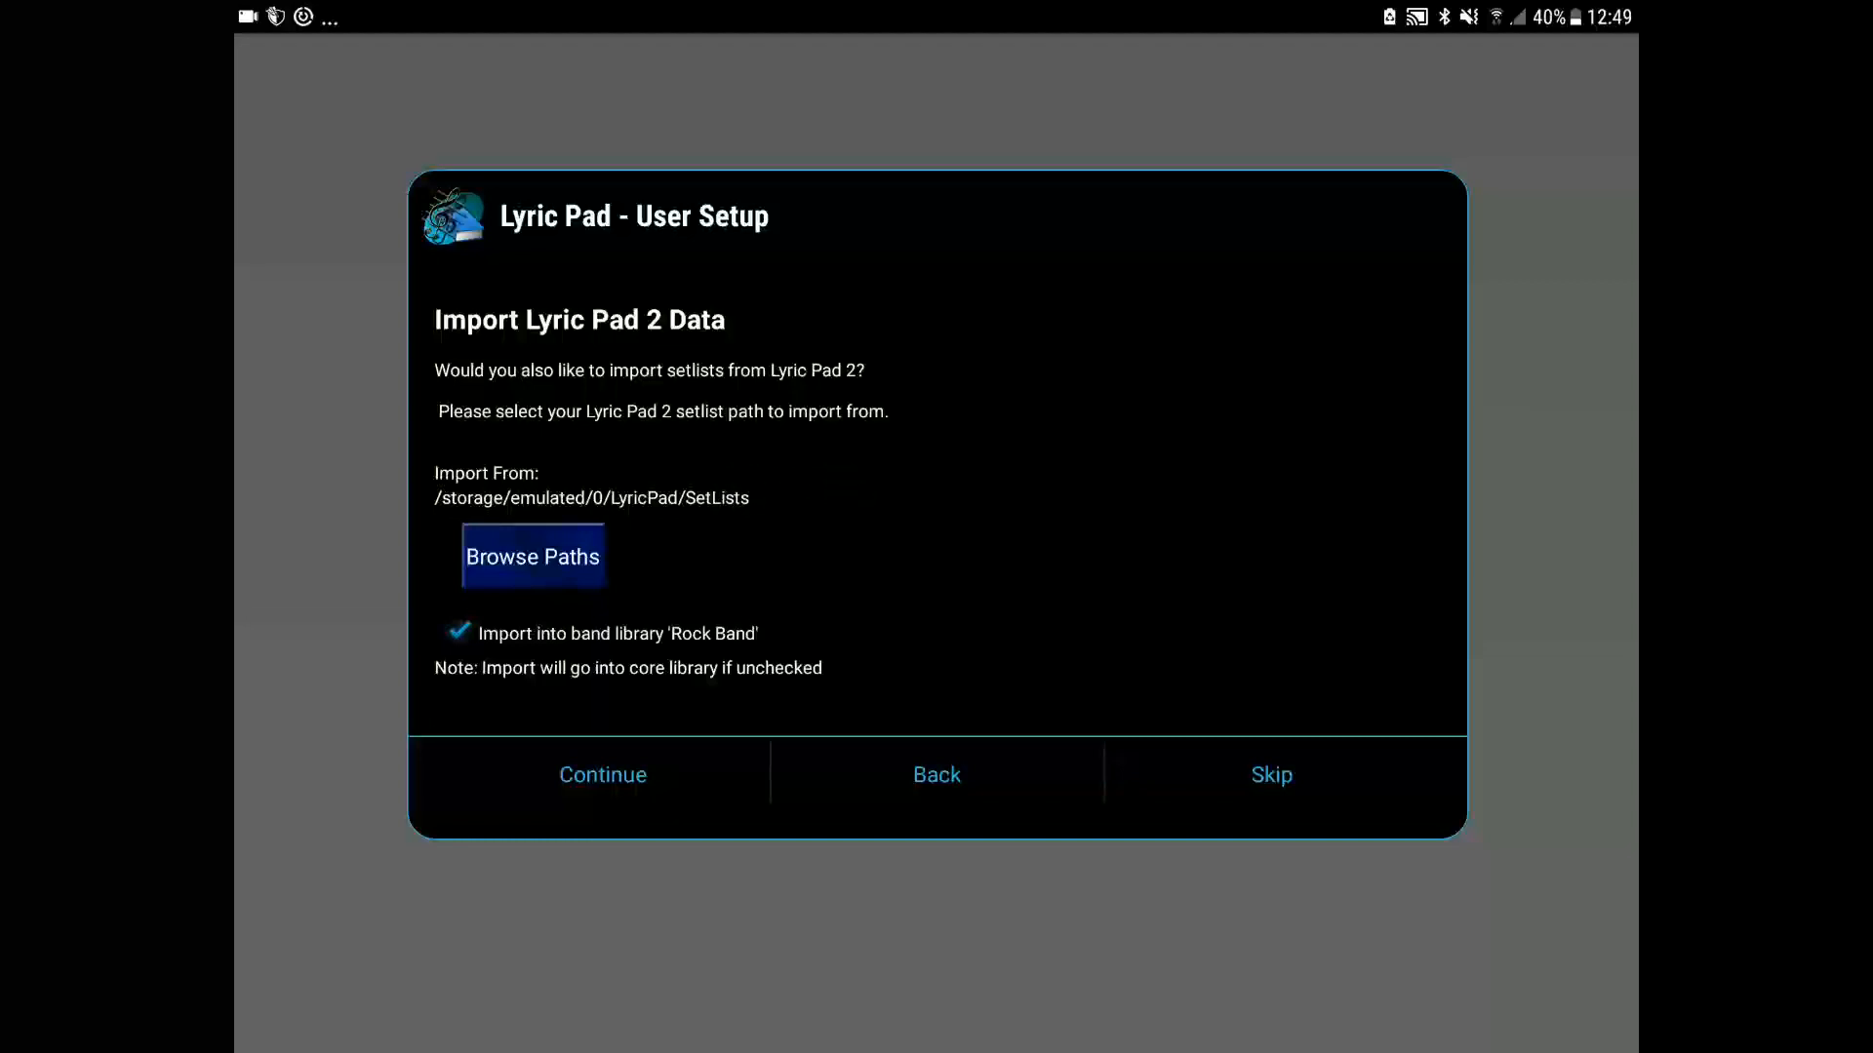
# Import the Lyric Pad 2 setlists from the SetLists folder into Rock Band
pyautogui.click(603, 774)
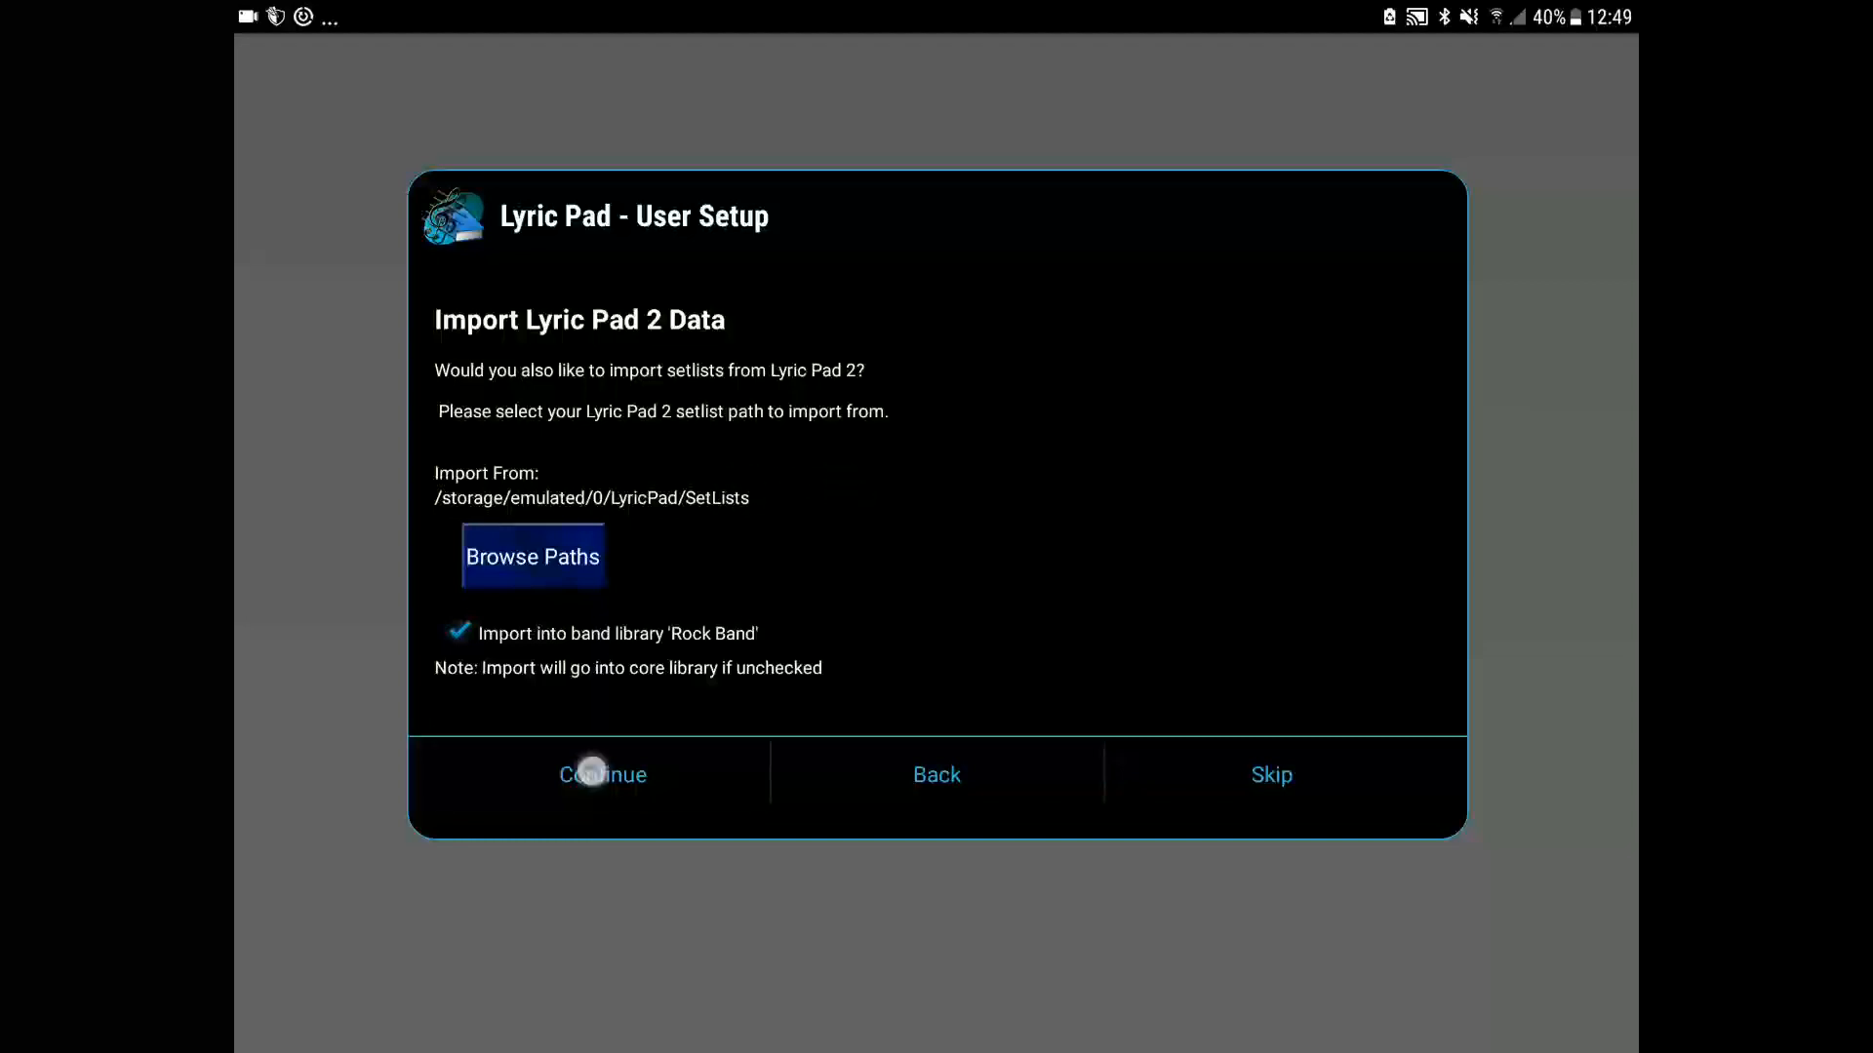
pyautogui.click(603, 774)
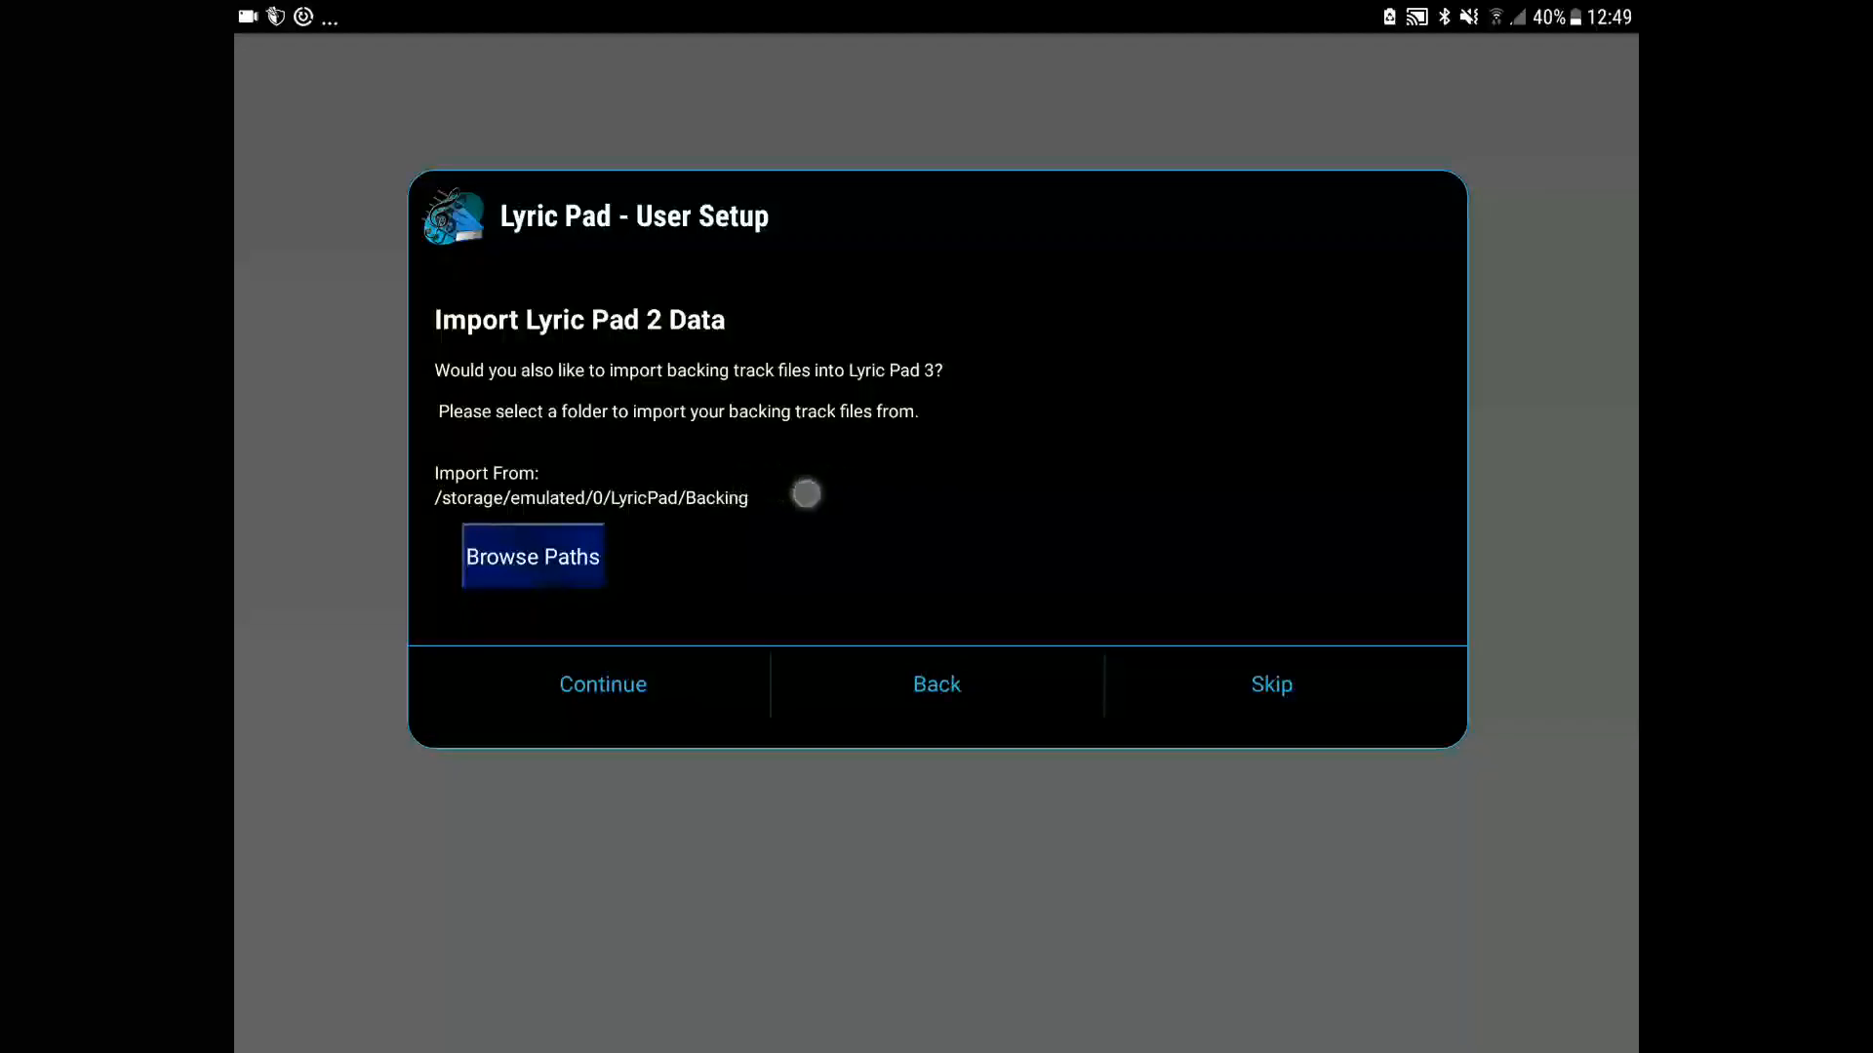
# Accept the /LyricPad/Backing path and import the backing track files
pyautogui.click(603, 685)
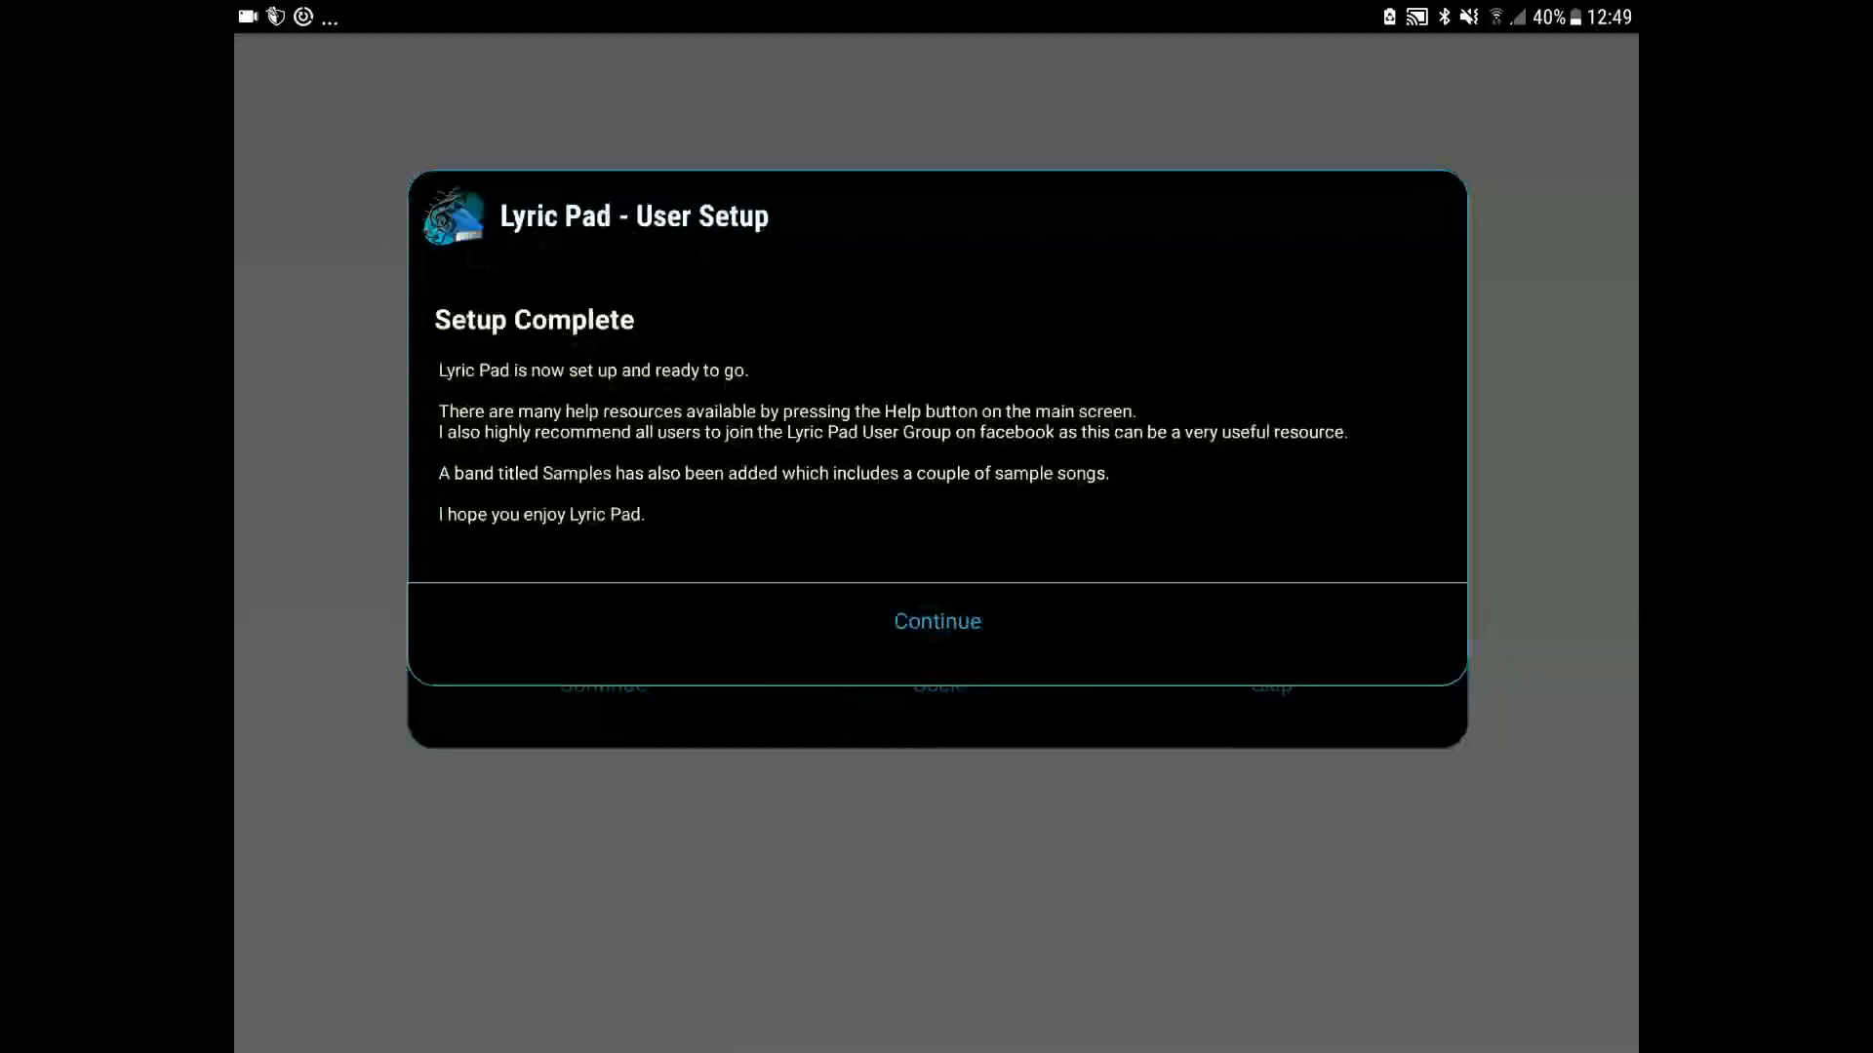
# Finish setup, landing on the main screen with Rock Band current
pyautogui.click(936, 620)
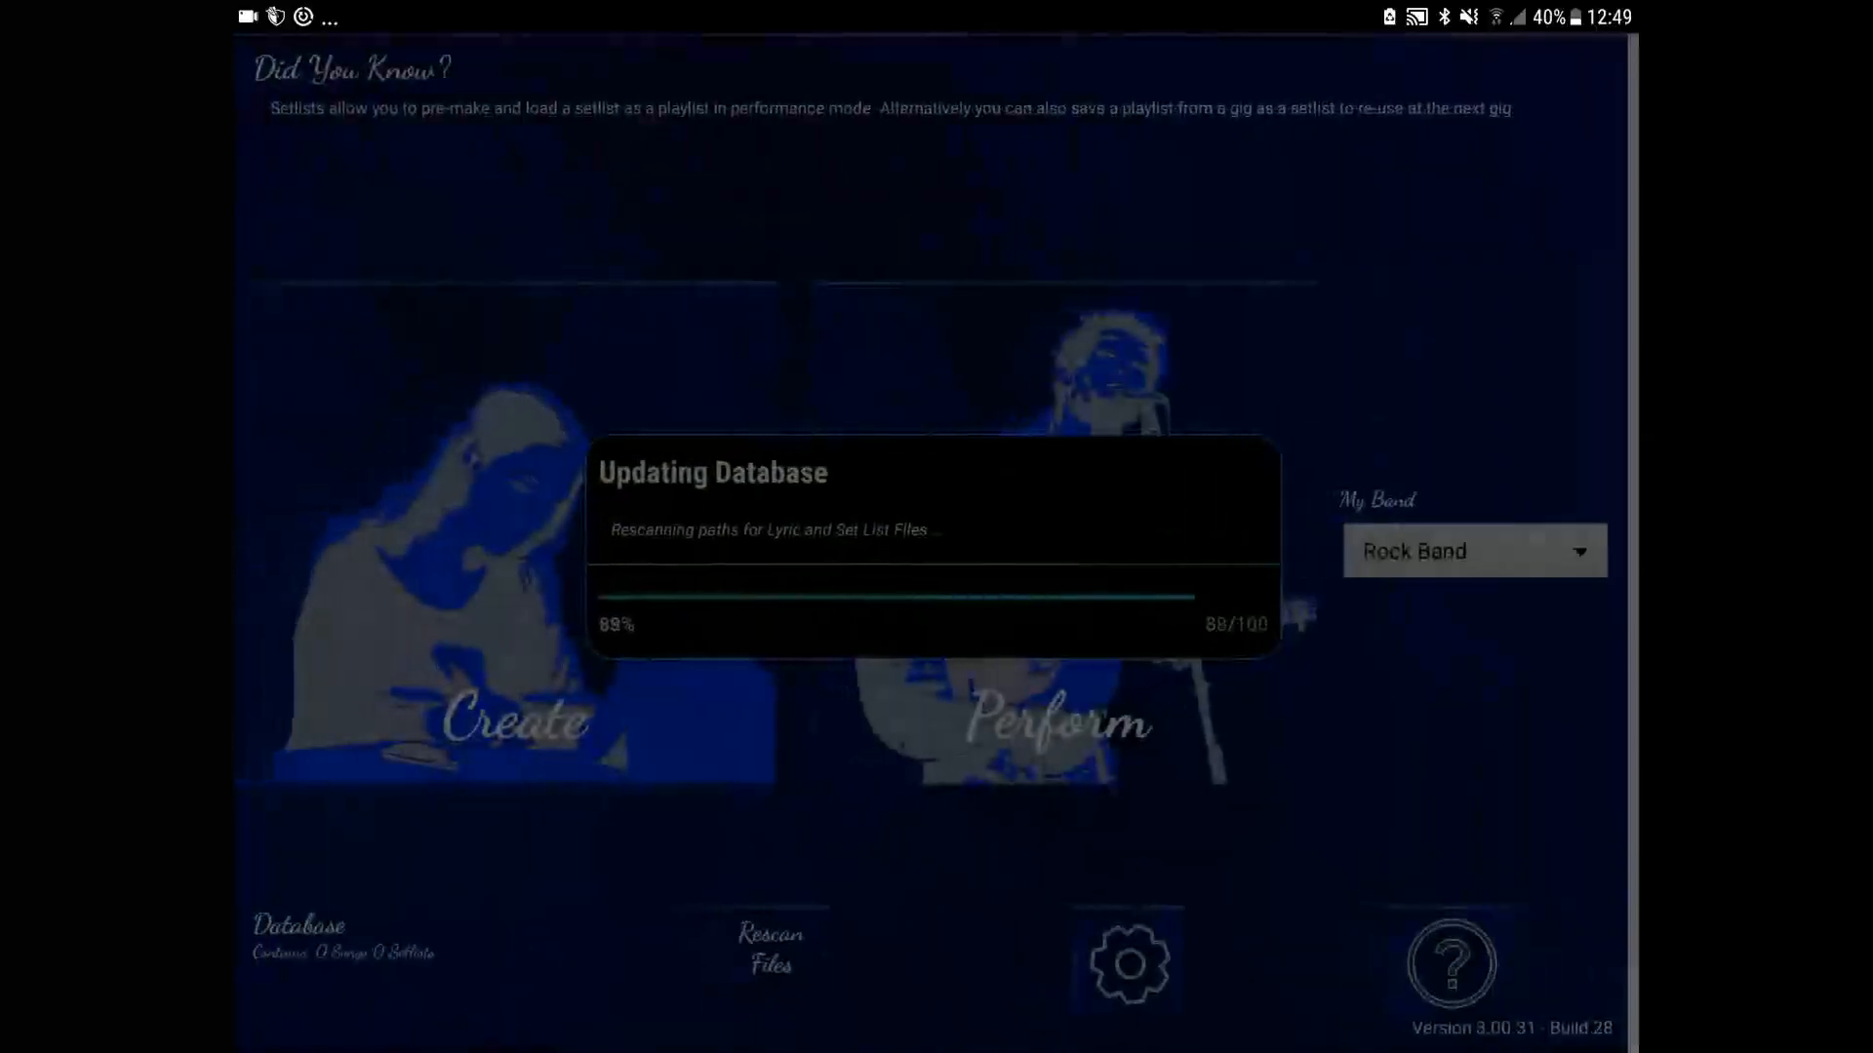